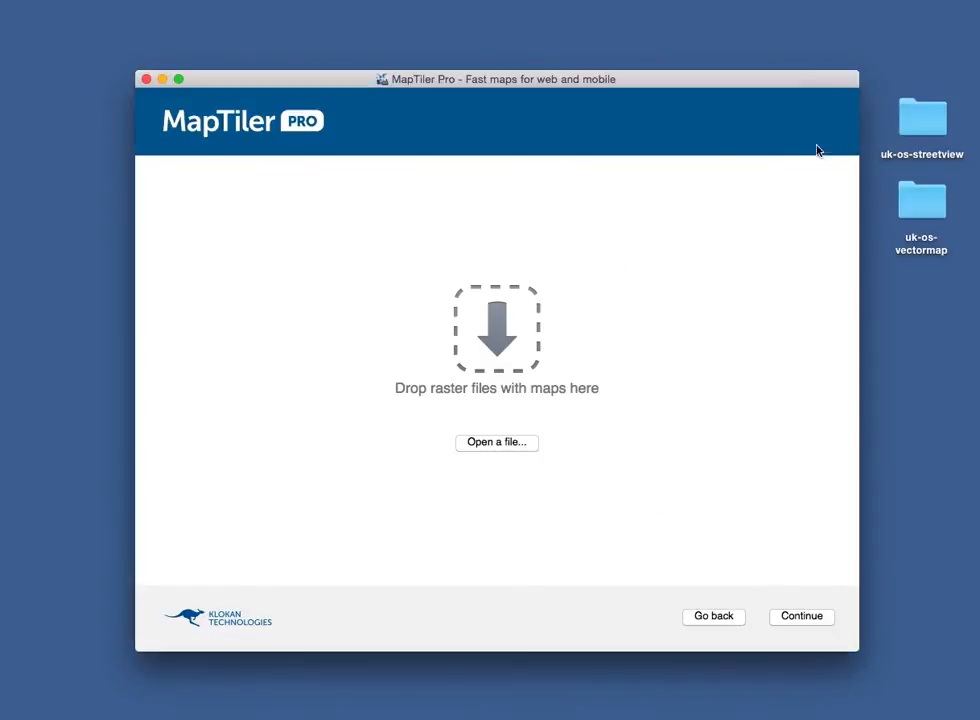
Step: Load the four nt27 Edinburgh raster TIFF tiles and continue to output format selection
{"action": "left_click", "coordinate": [496, 442]}
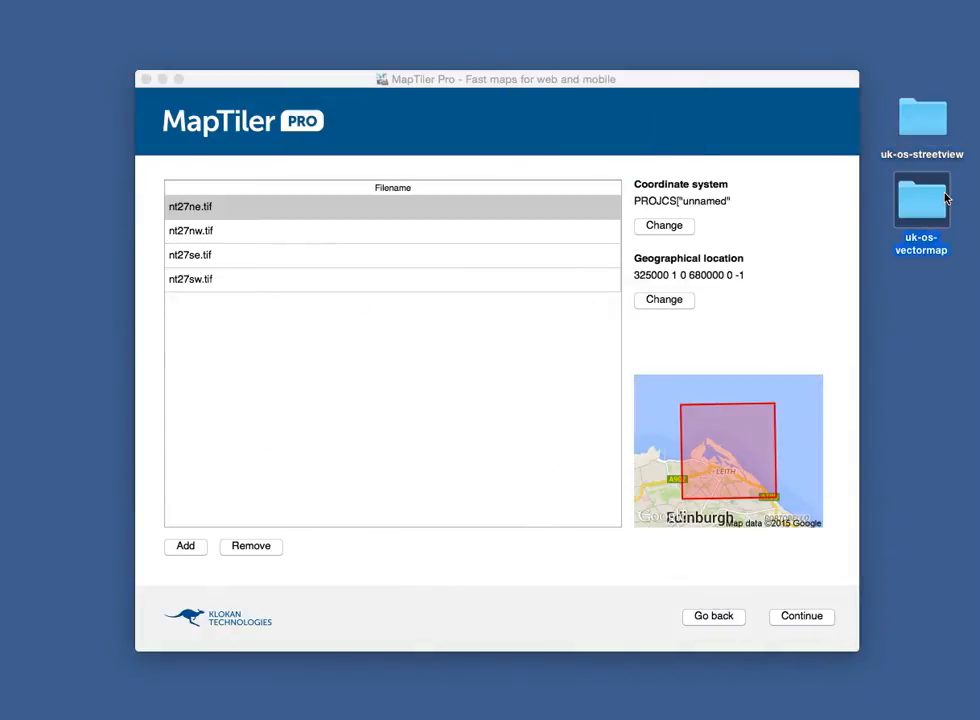
{"action": "left_click", "coordinate": [184, 544]}
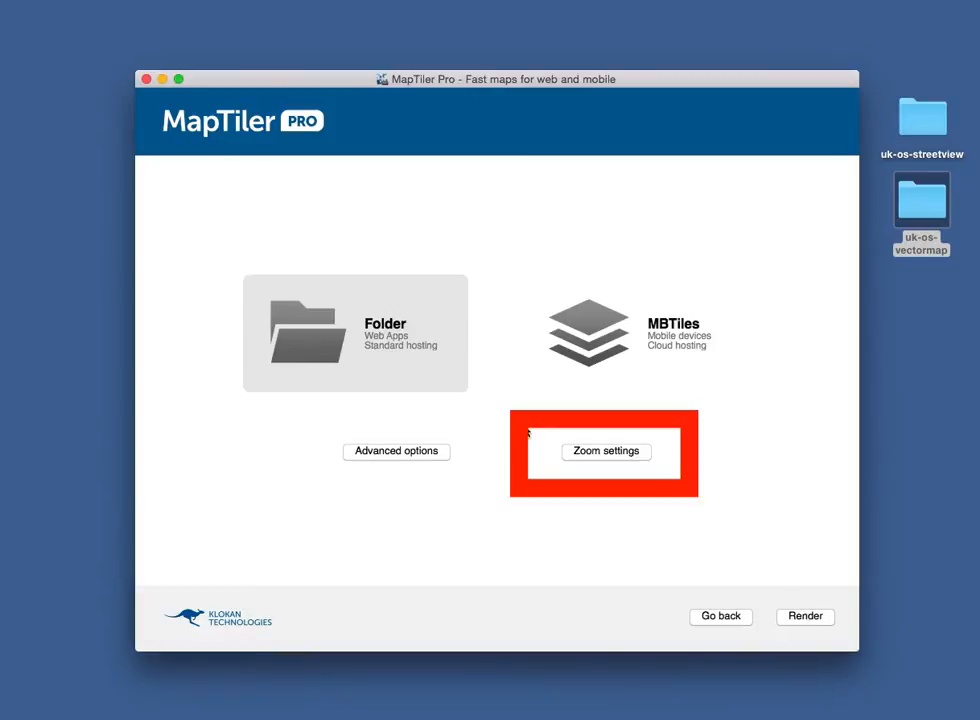
Step: Set zoom levels 5–15 for NT27.tif and 11–17 for the four detailed nt27 tiles
{"action": "left_click", "coordinate": [604, 452]}
{"action": "type", "text": "5"}
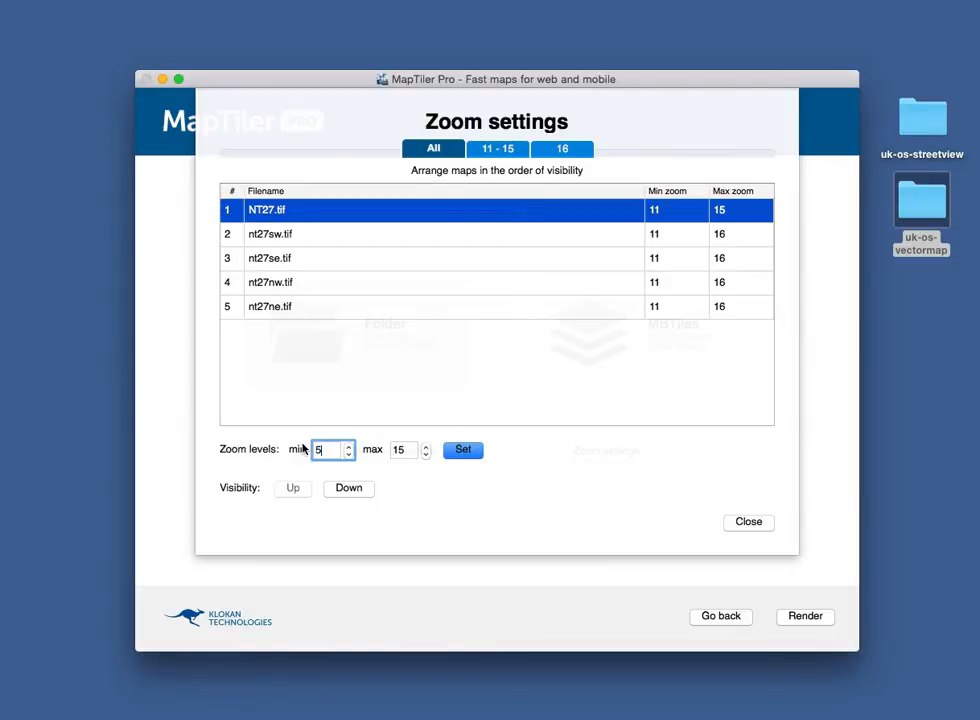
{"action": "left_click", "coordinate": [462, 448]}
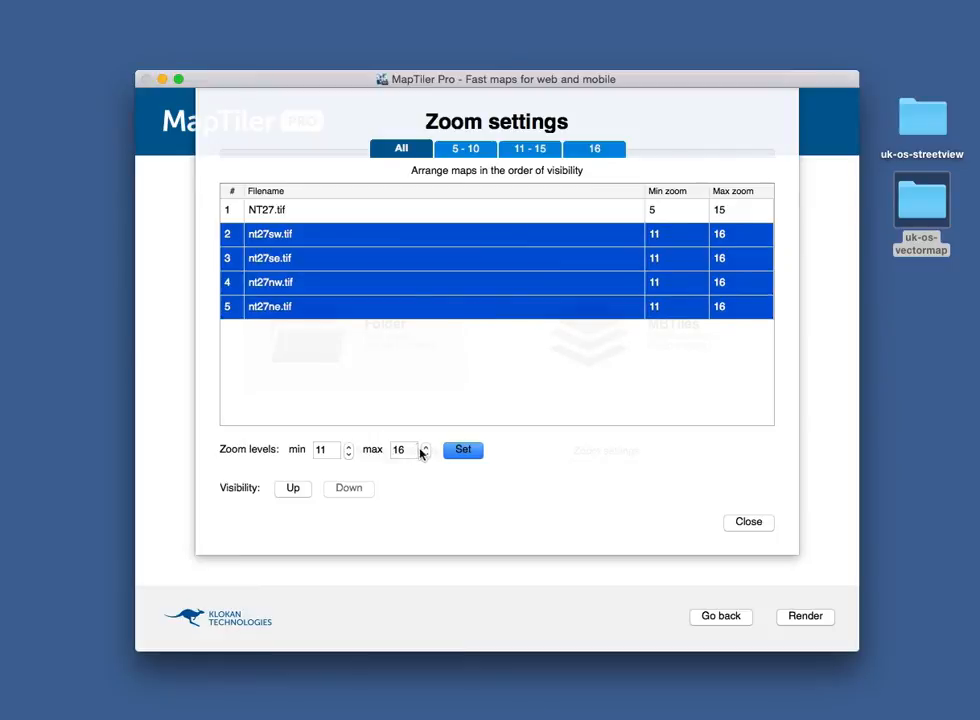
{"action": "left_click", "coordinate": [462, 448]}
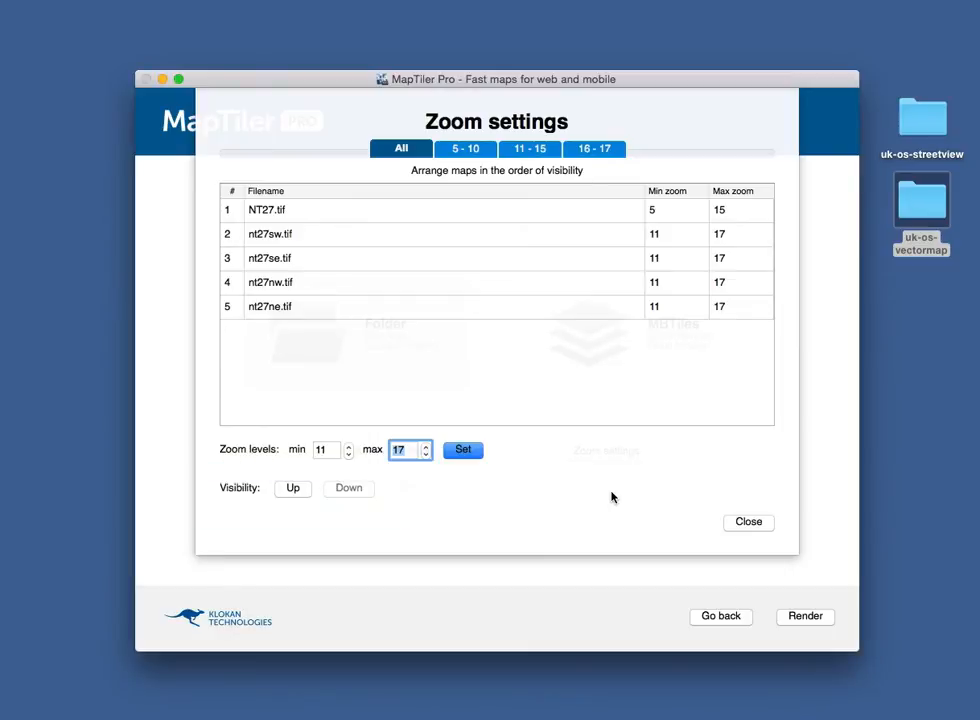
{"action": "left_click", "coordinate": [748, 520]}
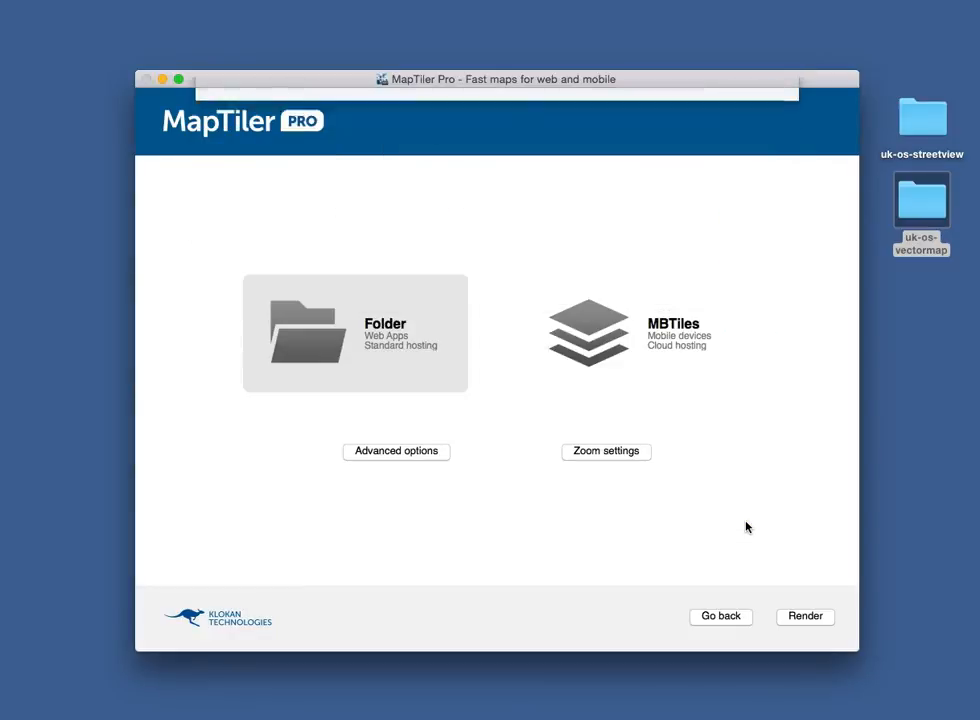
Step: Render the maps to MBTiles and save the file as 'edinburgh' on the Desktop
{"action": "left_click", "coordinate": [638, 332]}
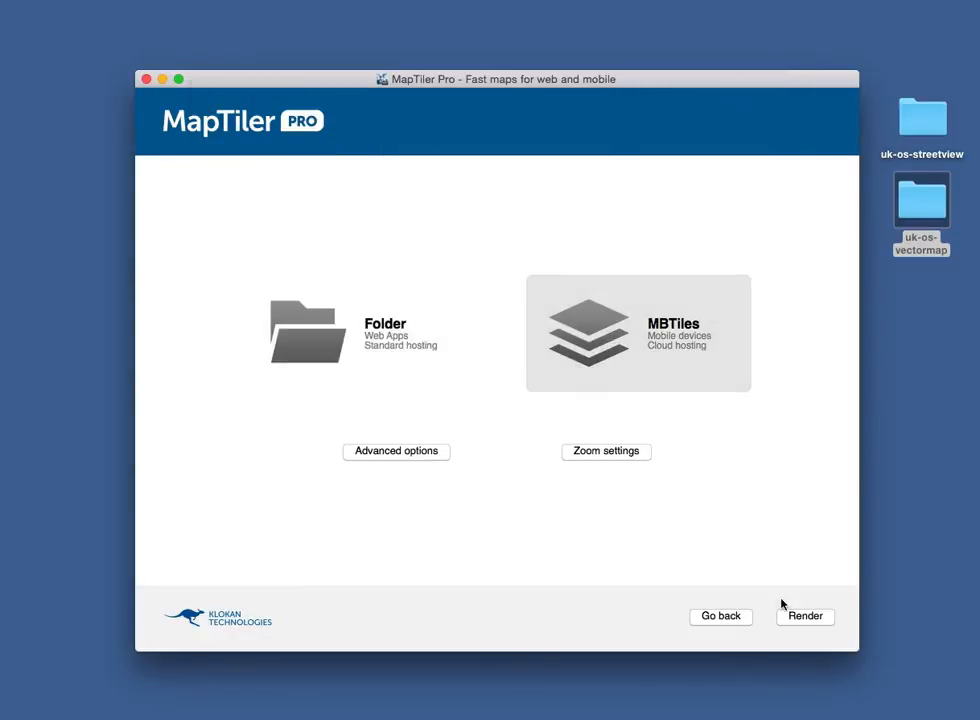
{"action": "left_click", "coordinate": [804, 616]}
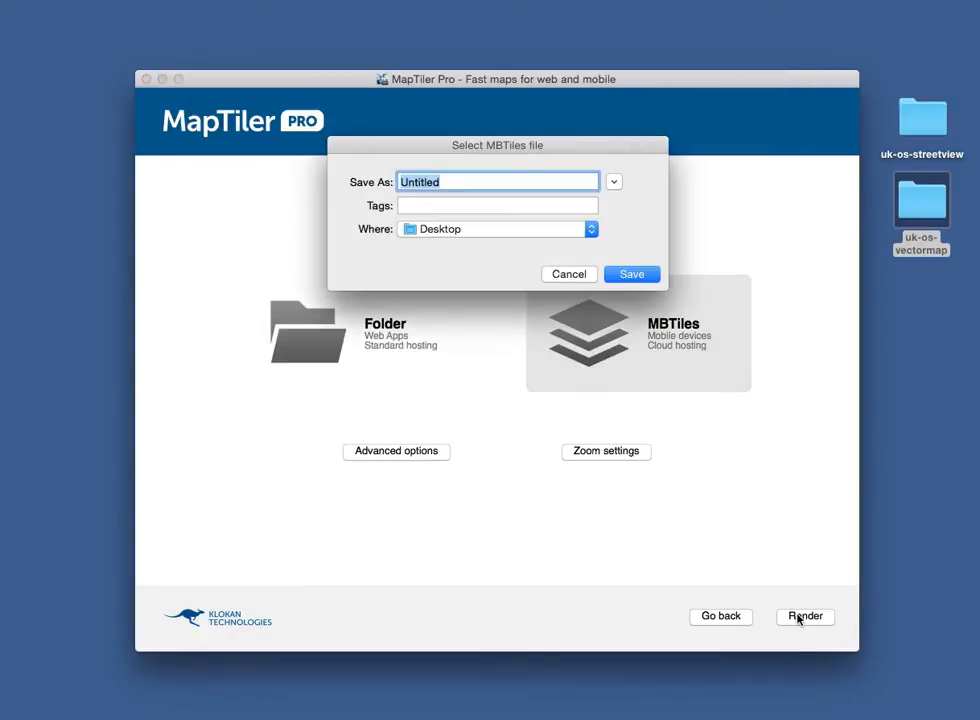
{"action": "type", "text": "edinburgh"}
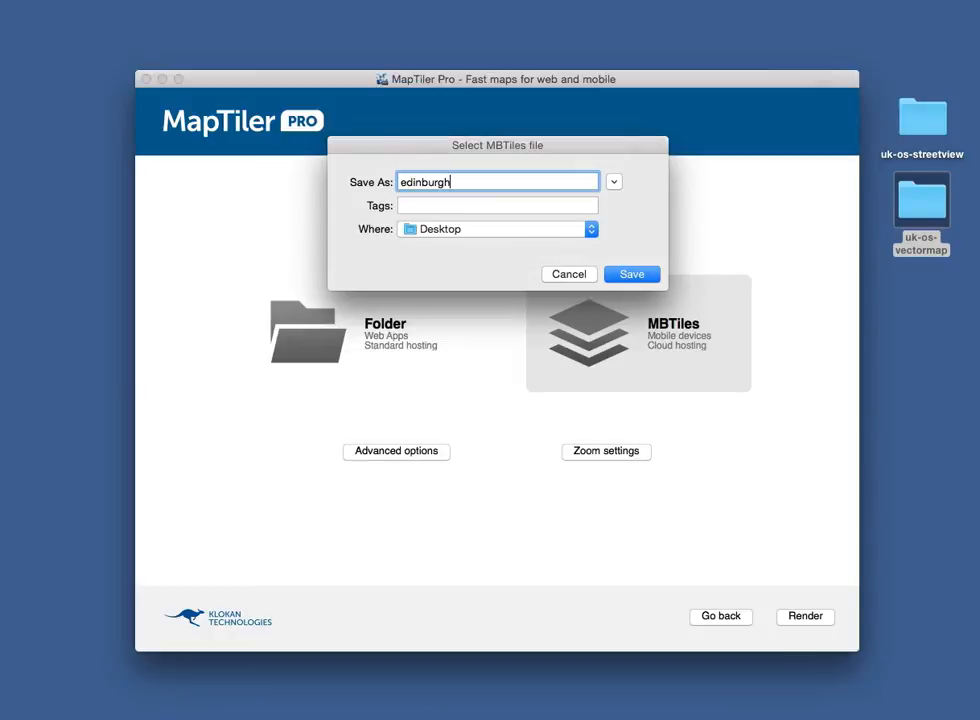
{"action": "left_click", "coordinate": [632, 274]}
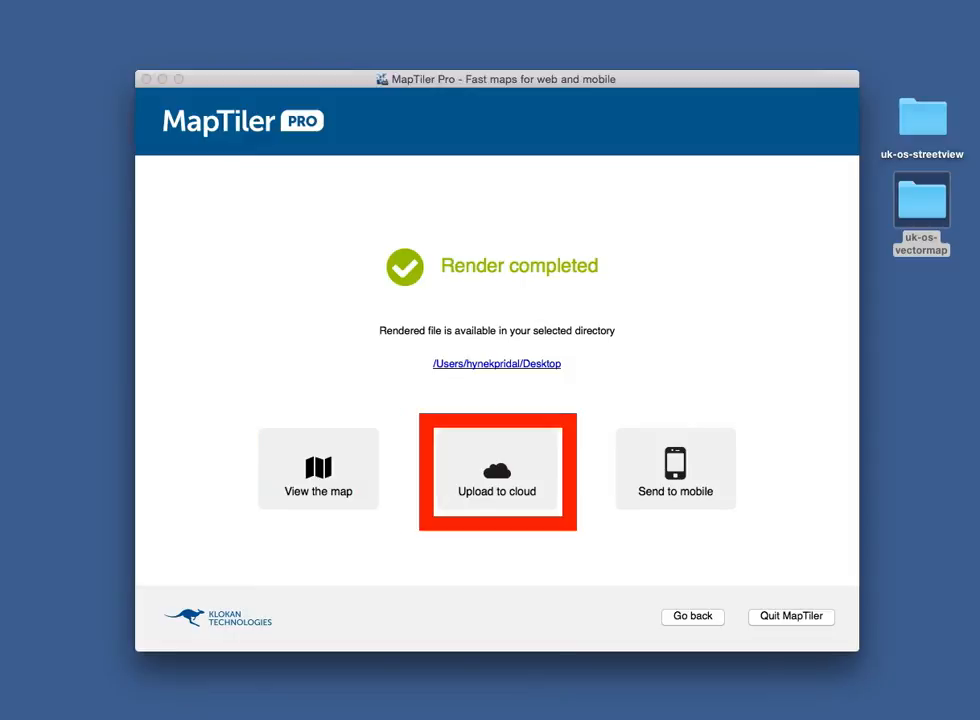
Step: Upload the map to the Google Cloud Storage bucket 'edinburgh-test' and view it online in TileServer
{"action": "left_click", "coordinate": [496, 472]}
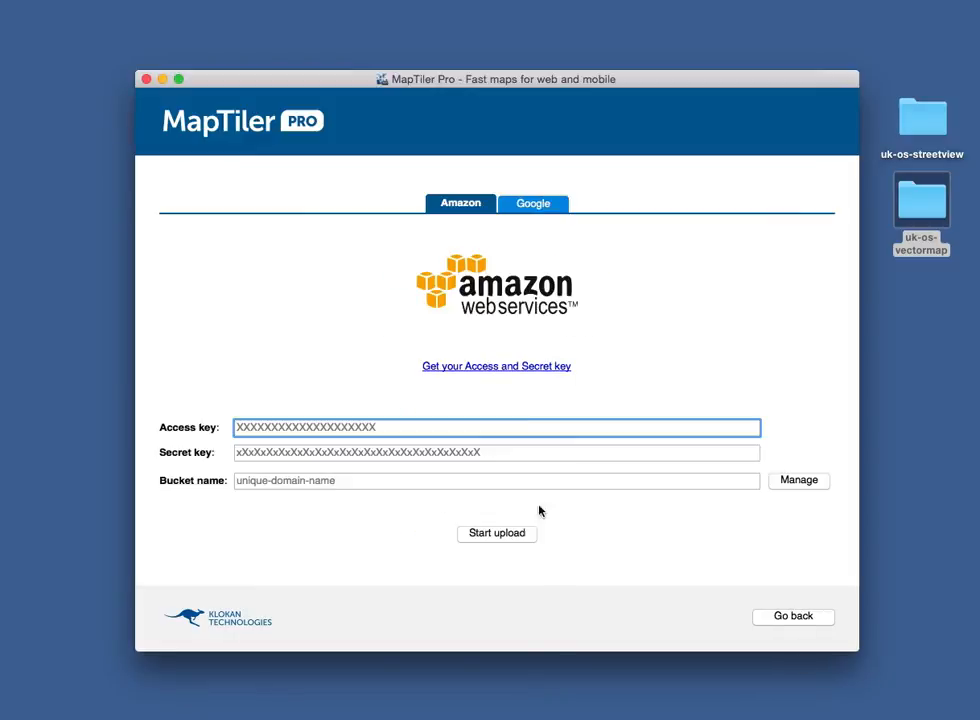
{"action": "left_click", "coordinate": [532, 204]}
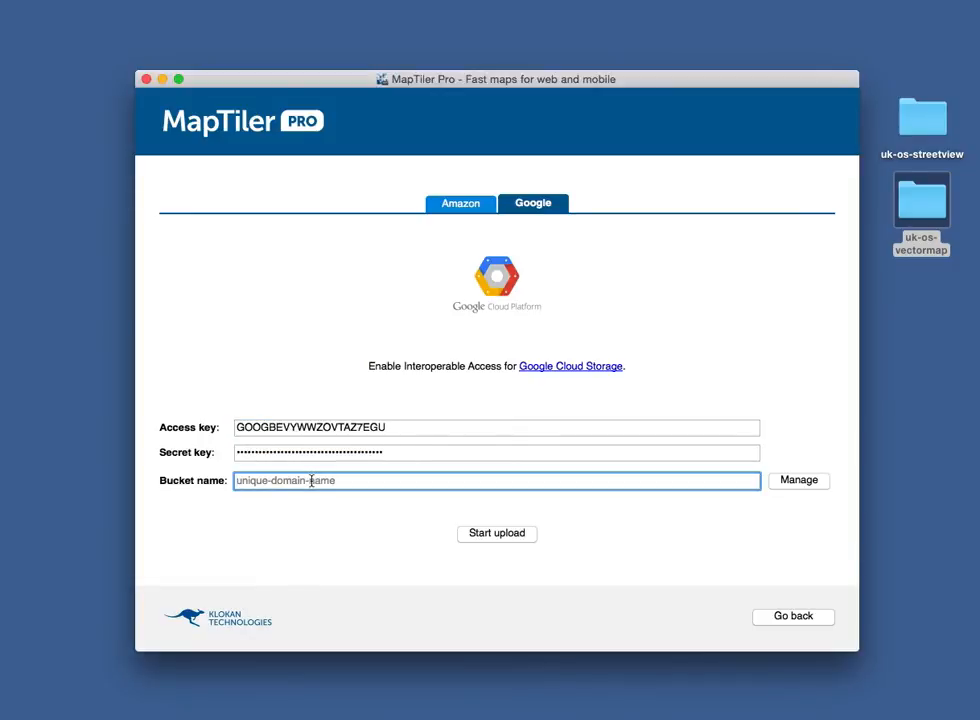
{"action": "type", "text": "edinburgh-test"}
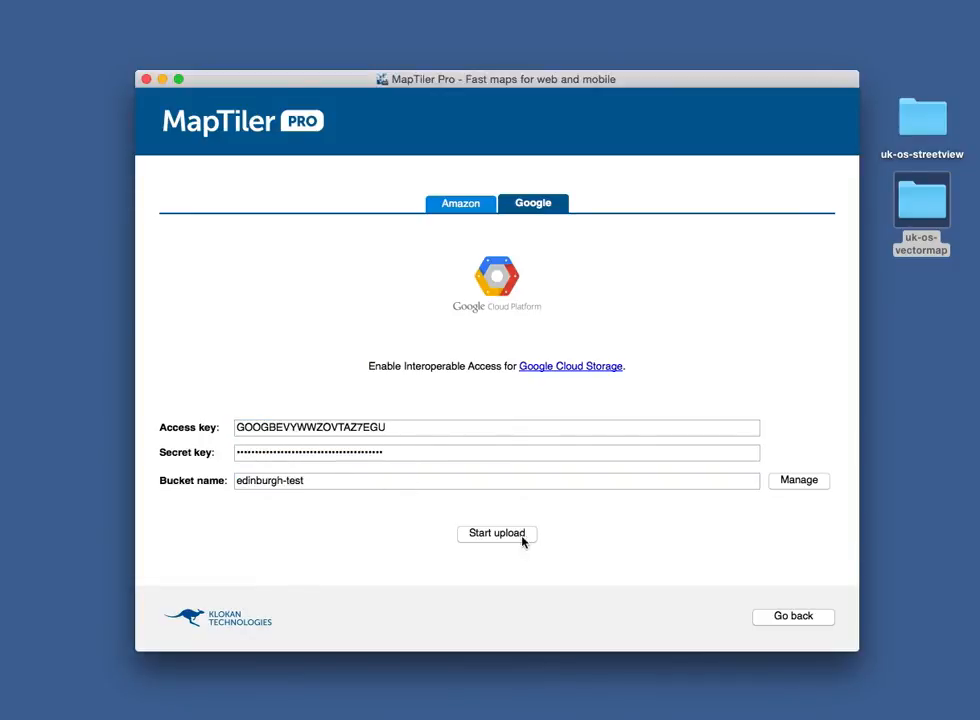
{"action": "left_click", "coordinate": [496, 532]}
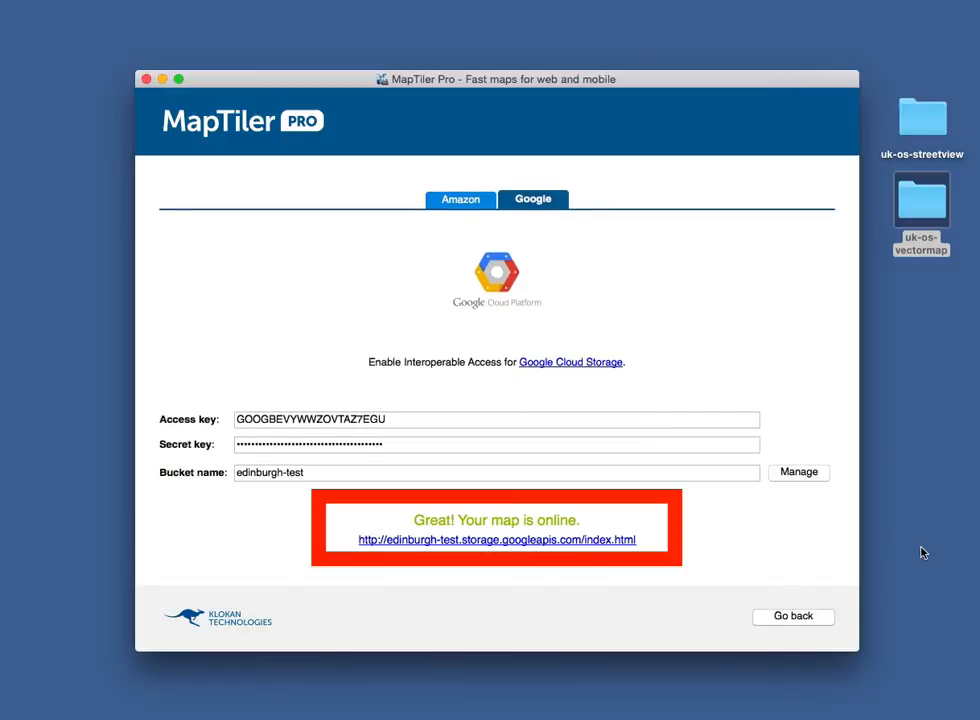
{"action": "left_click", "coordinate": [494, 540]}
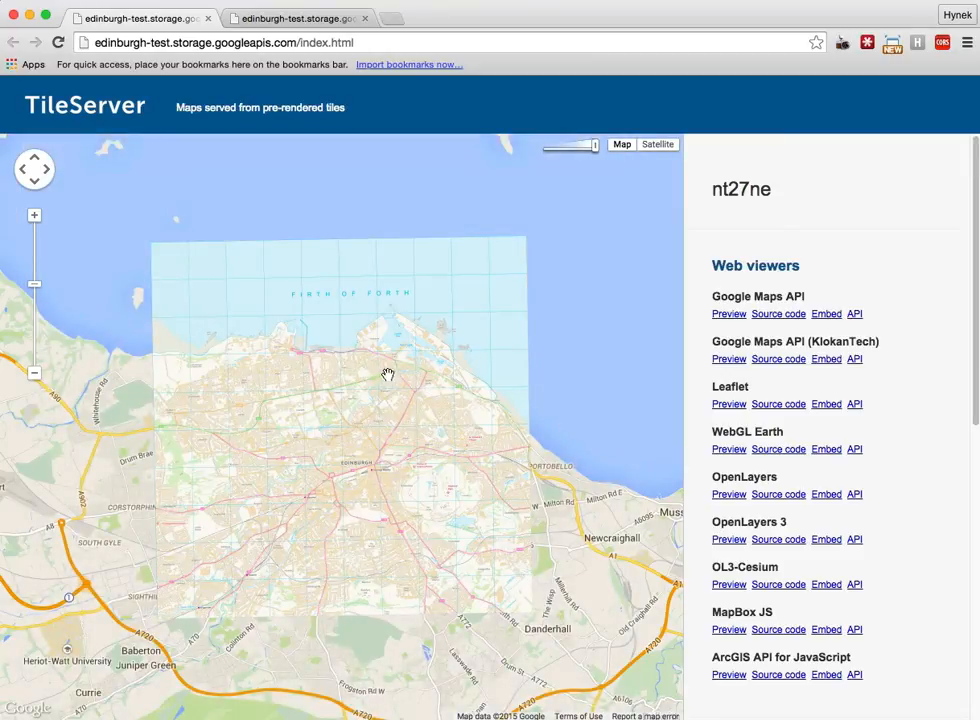